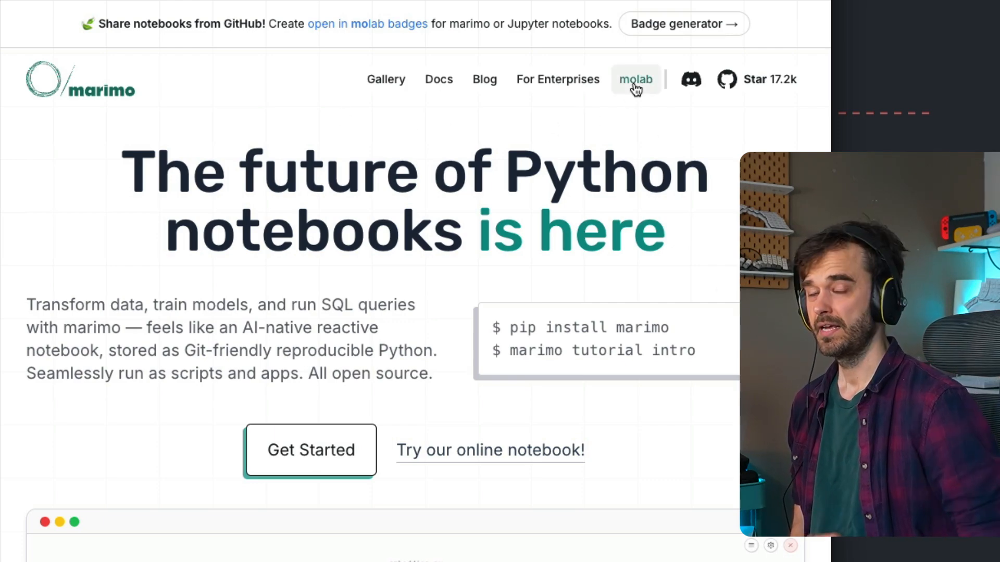
Follow the marimo site's molab link to reach the Open in molab badge generator.
left_click(636, 79)
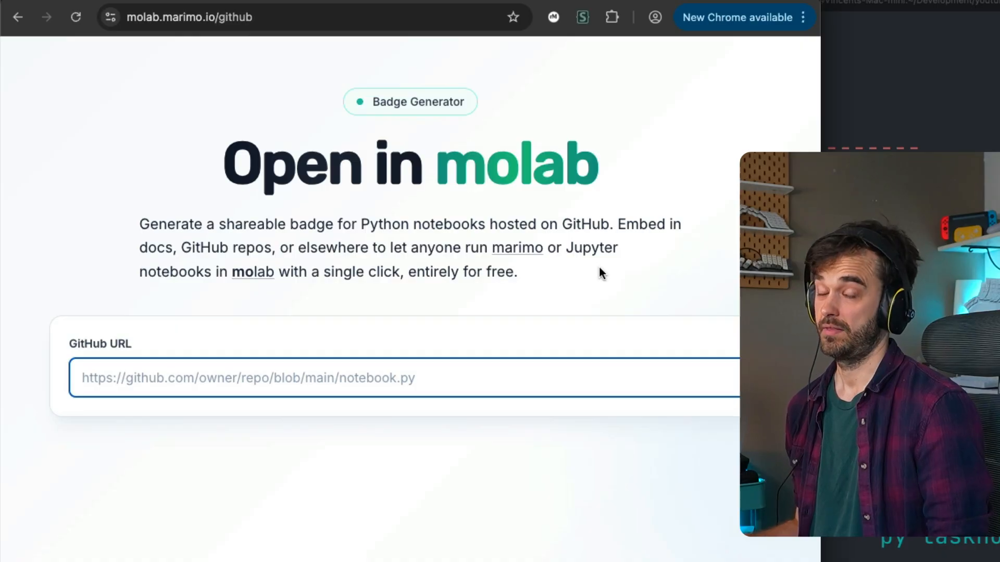
Paste the pymc-examples api_quickstart notebook URL and view the generated HTML and Markdown badges.
type("https://github.com/pymc-devs/pymc-examples/blob/main/examples/introductory/api_quickstart.ipynb")
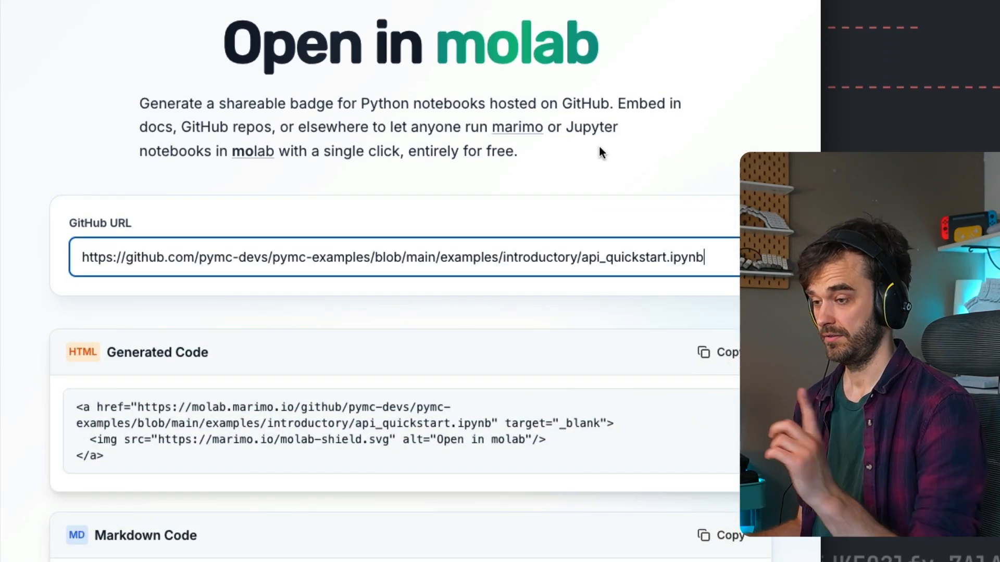
scroll("down", 3)
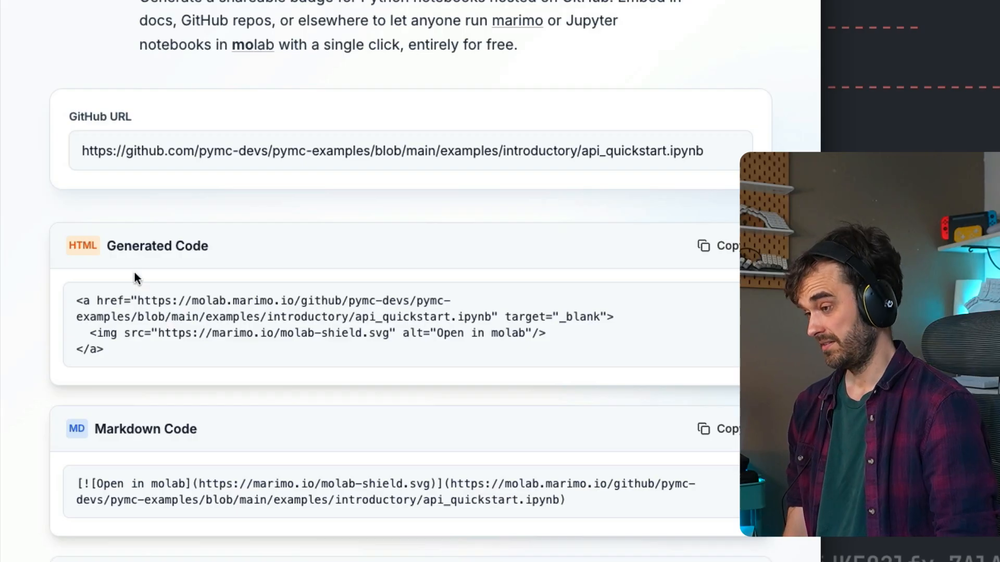
mouse_move(166, 362)
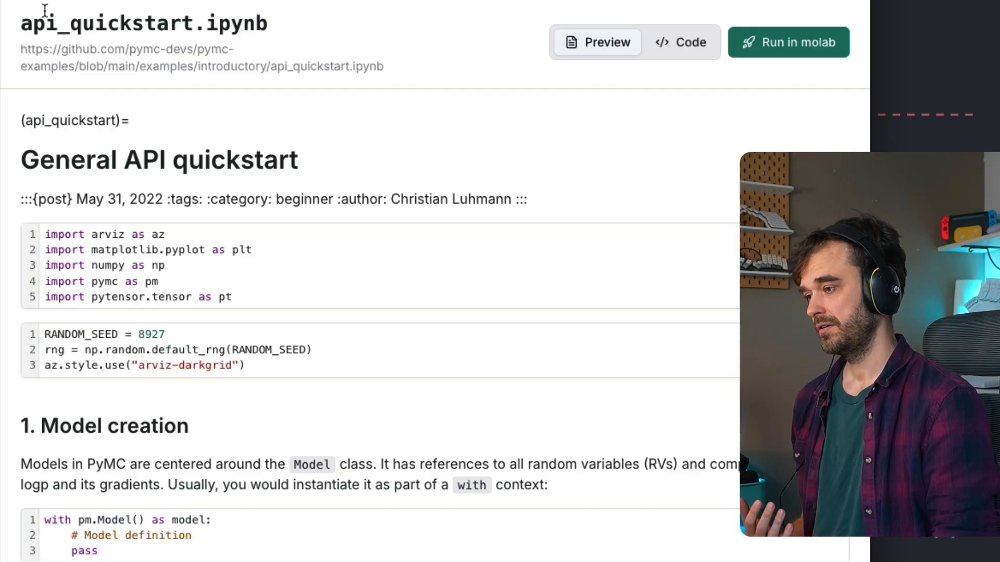
mouse_move(300, 21)
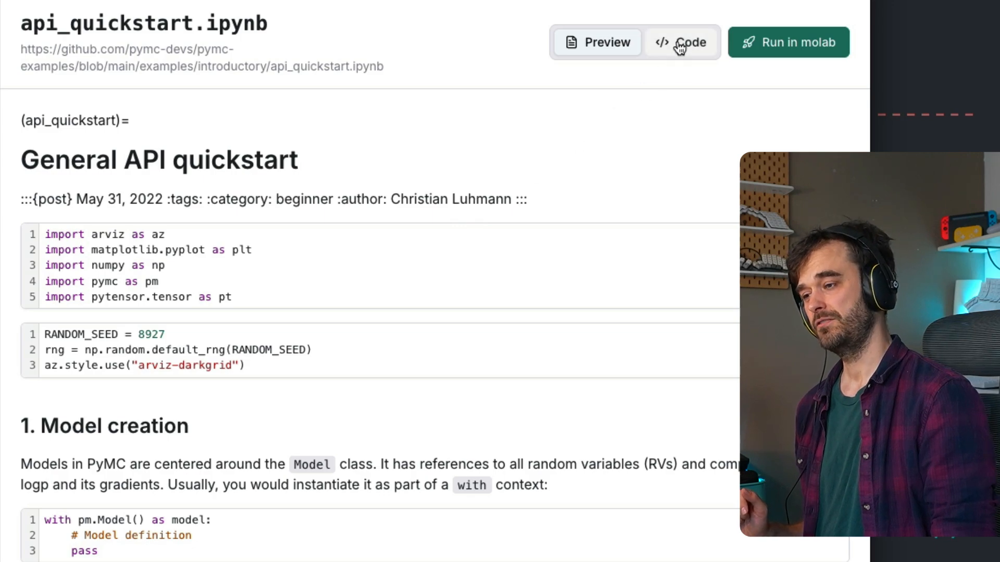
Switch the api_quickstart preview to Code to see the converted marimo Python source.
left_click(681, 42)
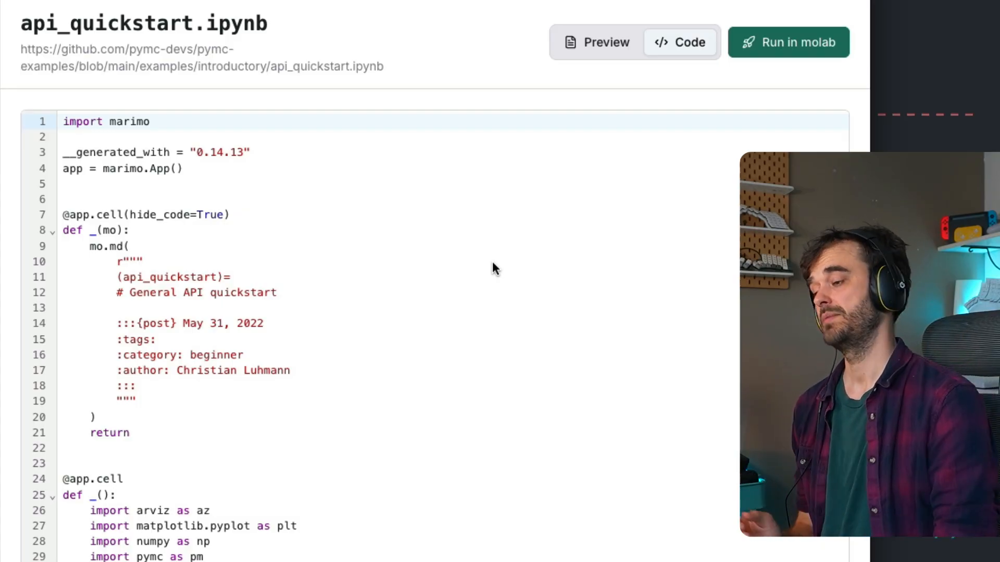
mouse_move(414, 444)
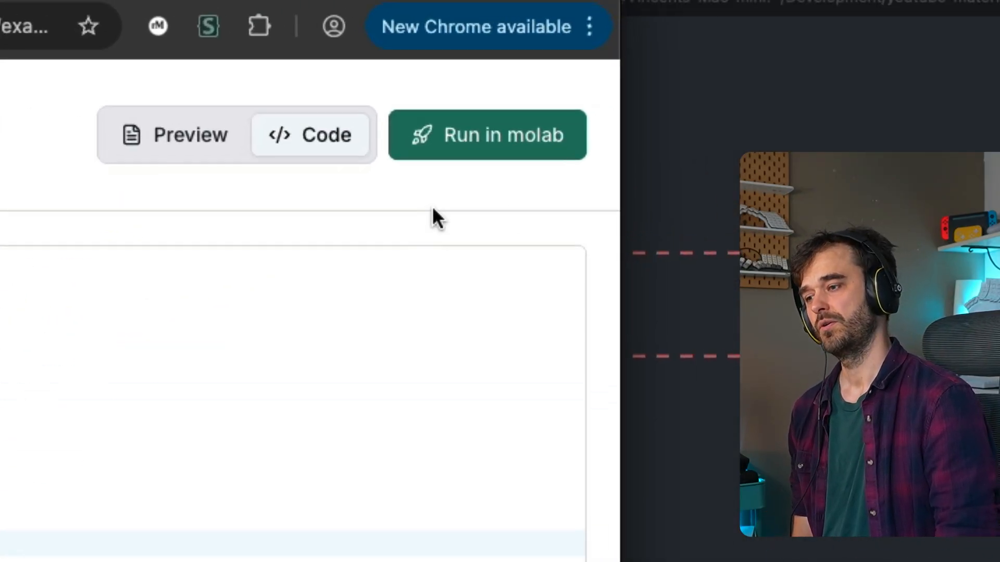
mouse_move(475, 137)
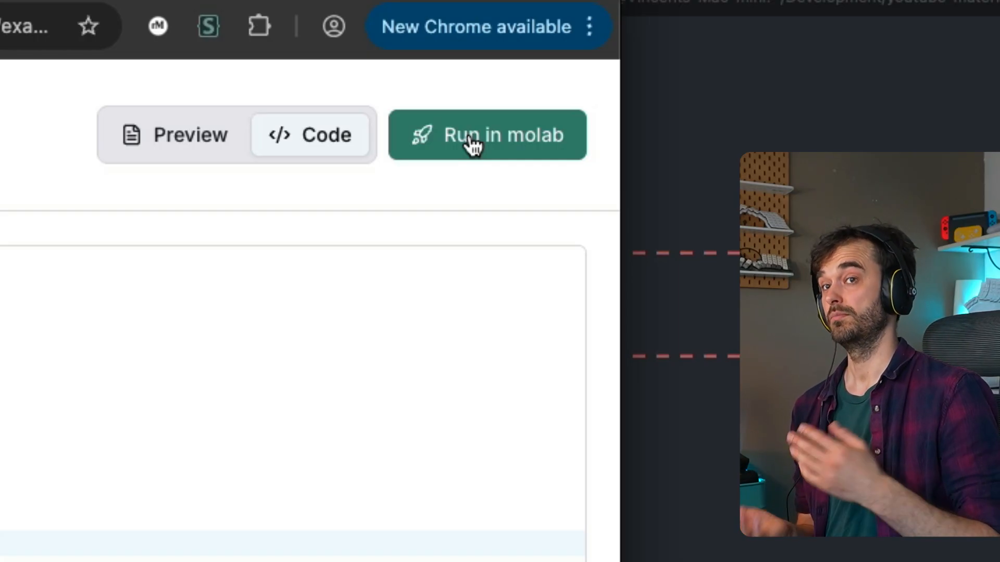
Run api_quickstart in molab and scroll through its model outputs, trace and energy plots.
left_click(488, 135)
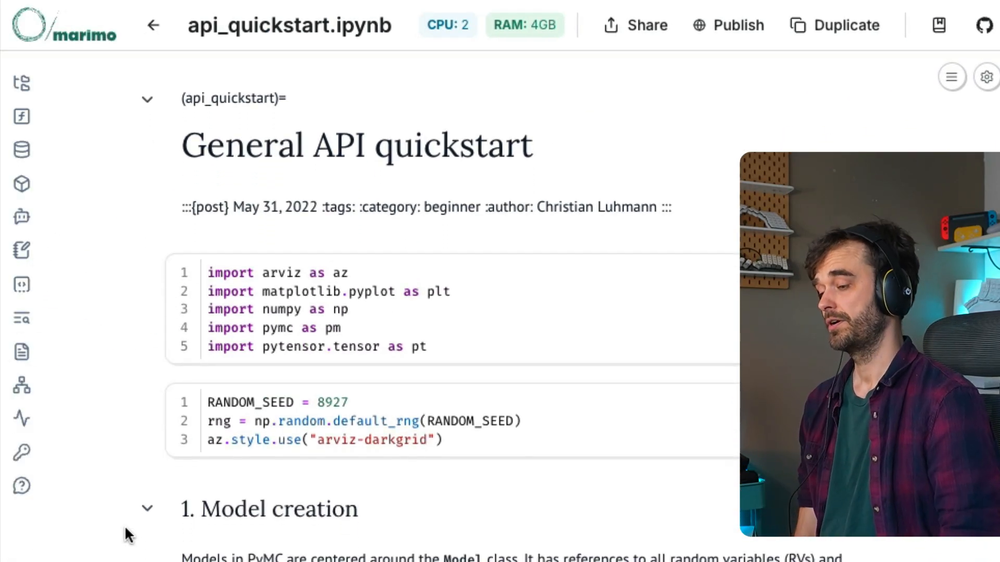
scroll("down", 3)
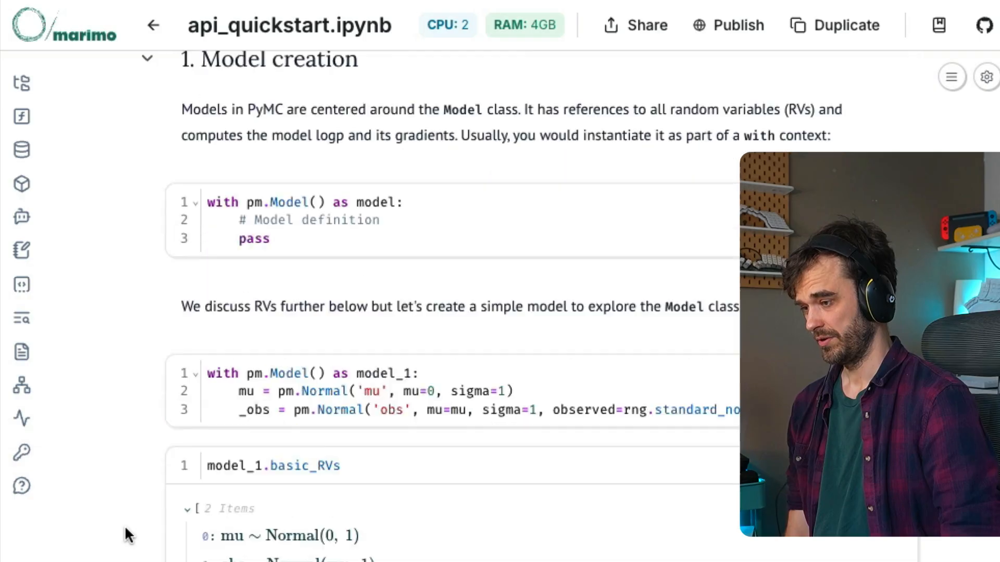
scroll("down", 3)
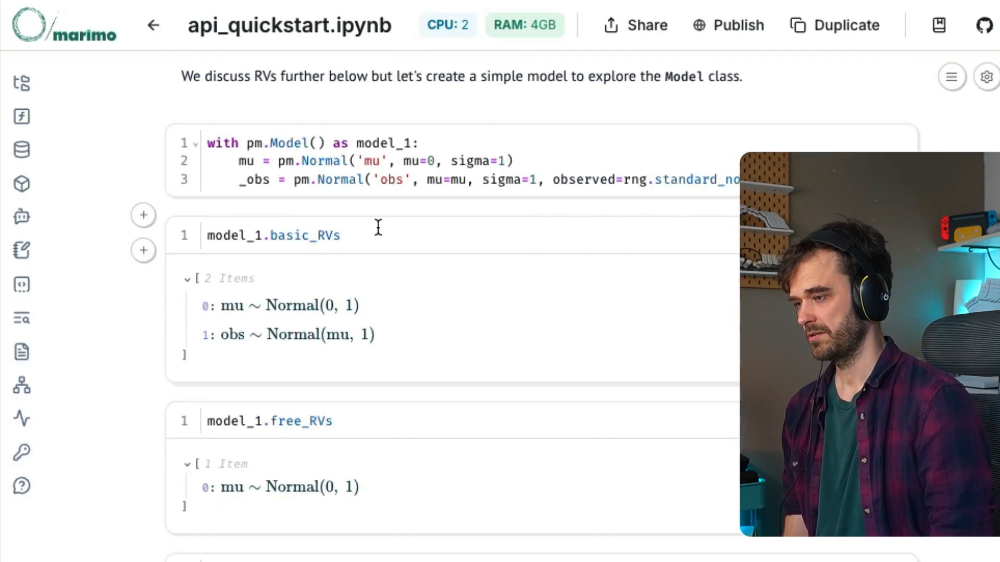
mouse_move(542, 550)
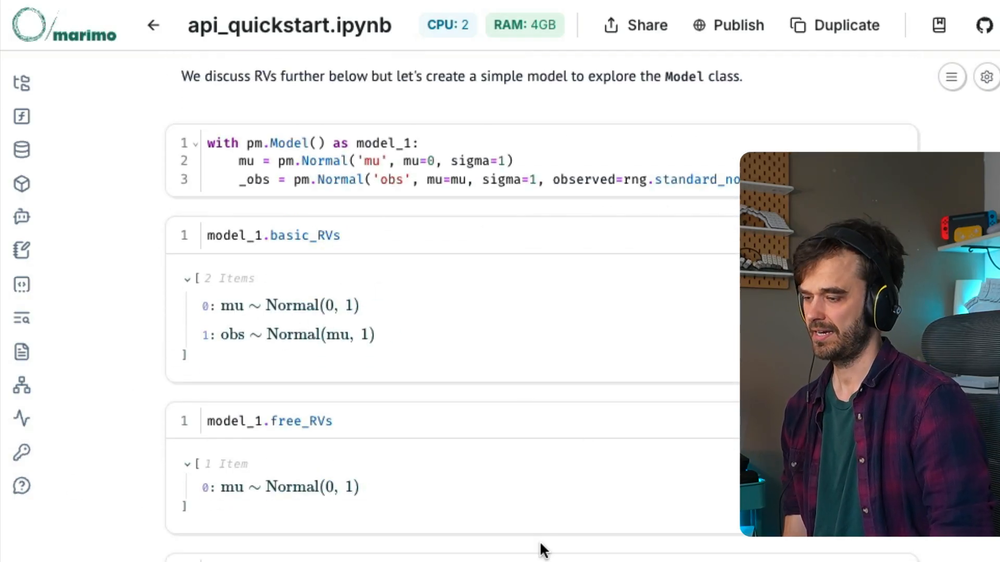
scroll("down", 3)
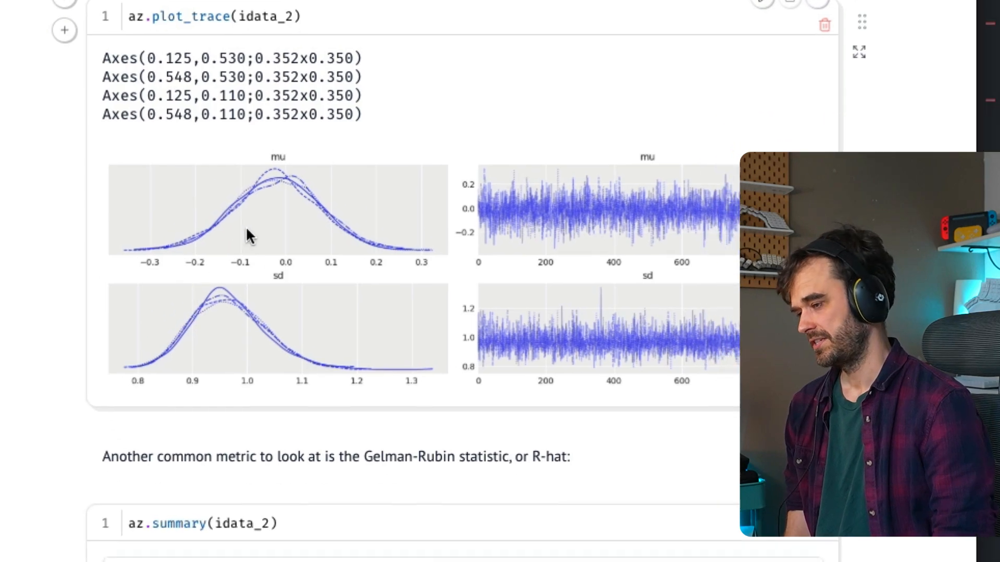
scroll("down", 3)
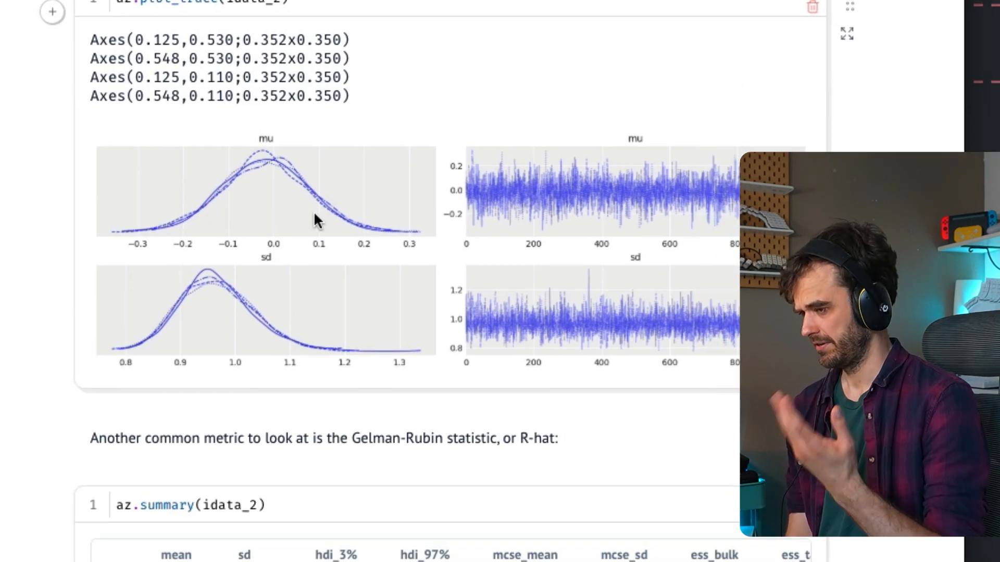
mouse_move(275, 335)
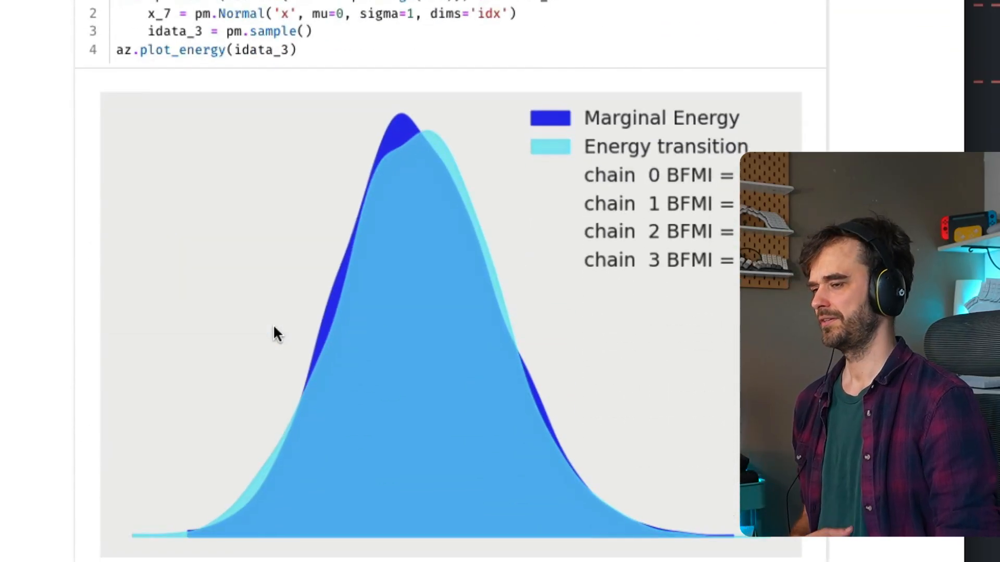
scroll("down", 3)
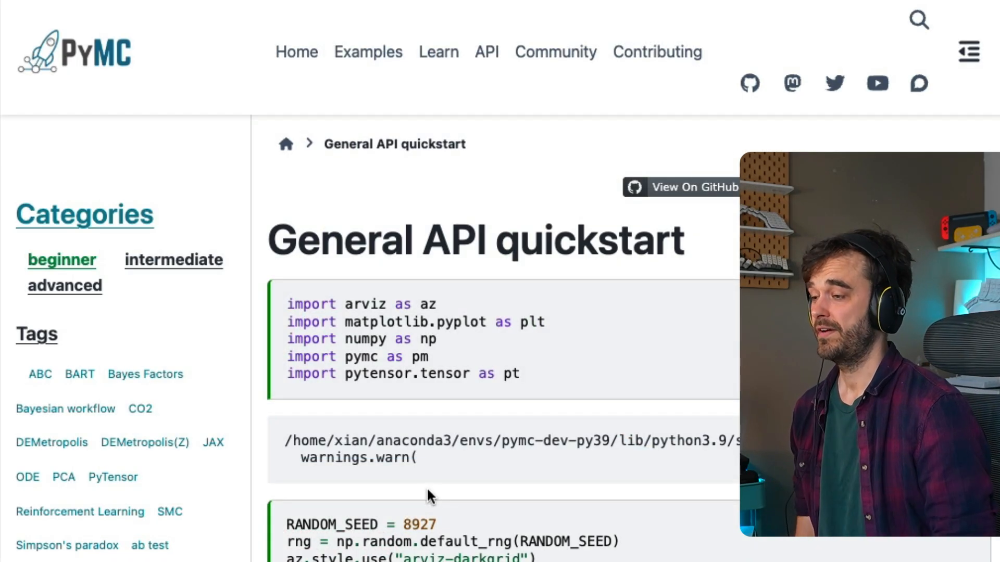
scroll("down", 3)
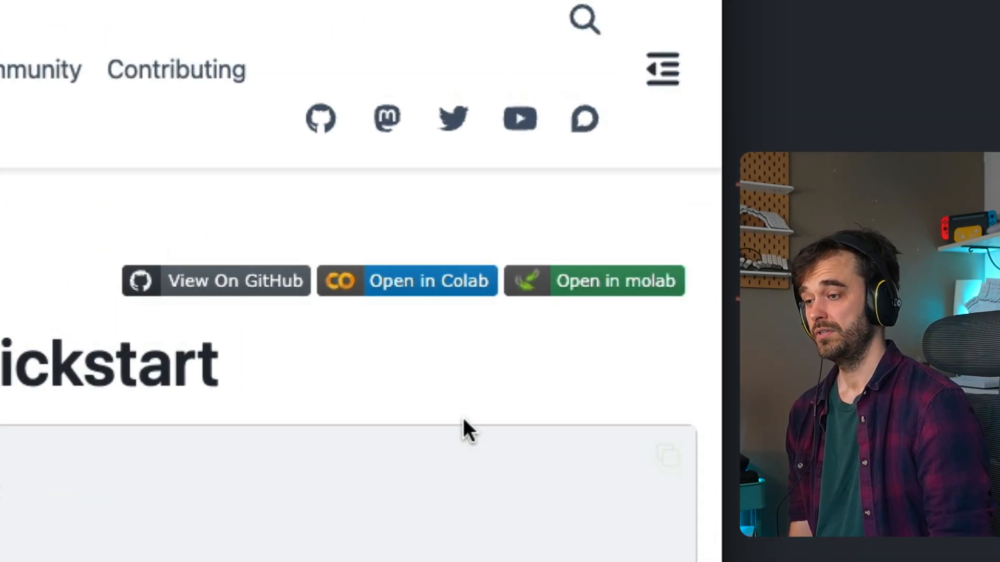
mouse_move(608, 290)
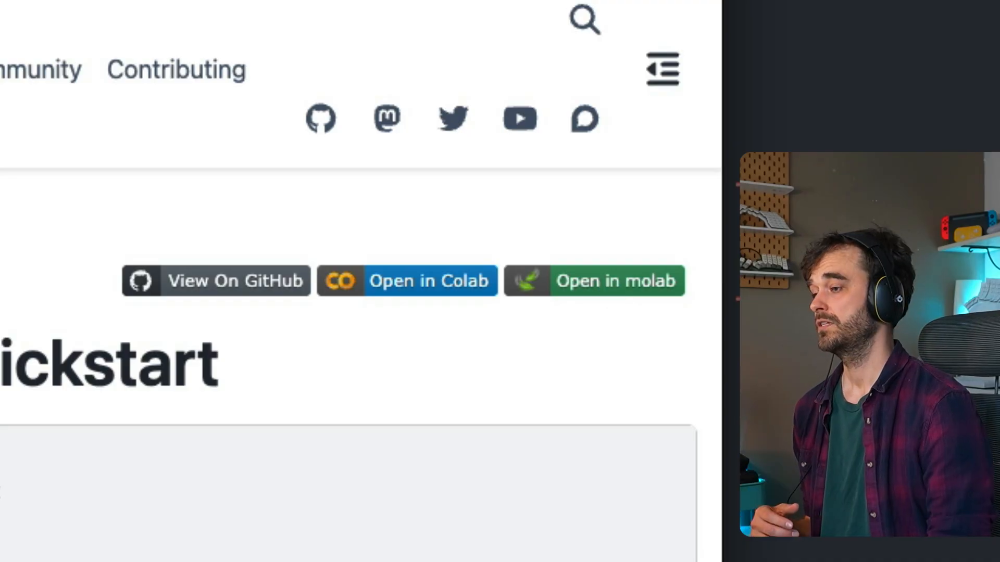
Return to the molab.marimo.io/github badge generator and scroll to the api_quickstart badge code.
left_click(616, 281)
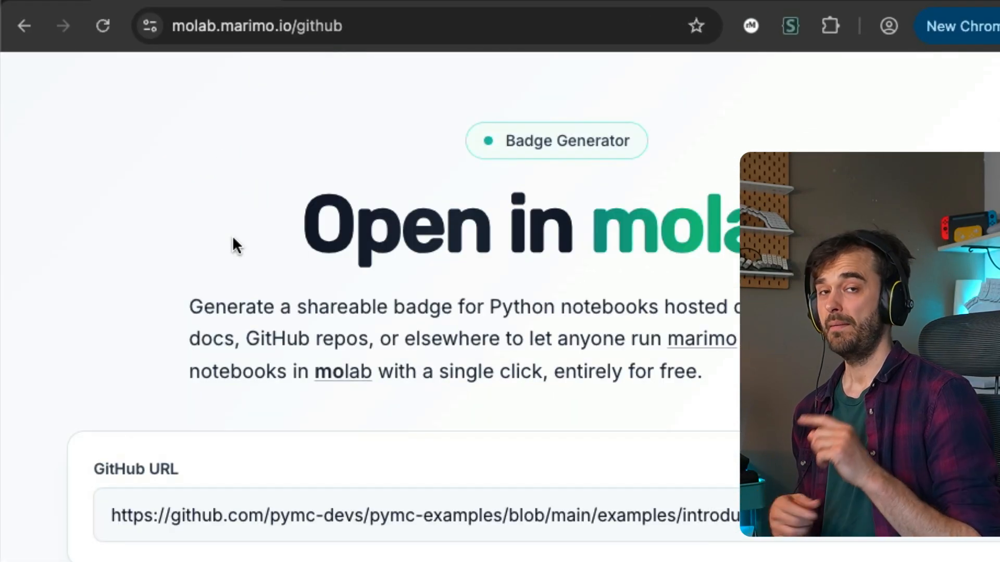
mouse_move(329, 89)
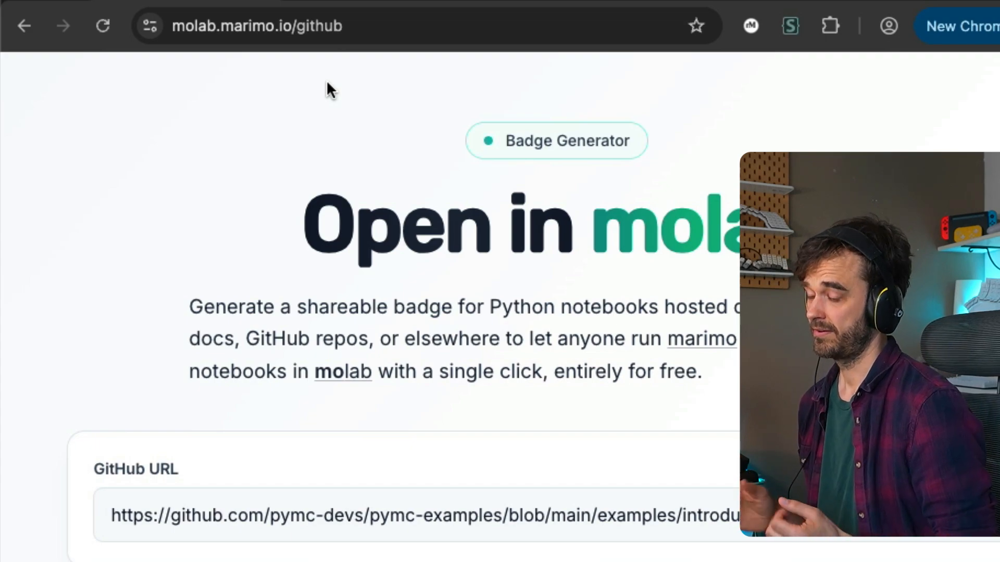
scroll("down", 3)
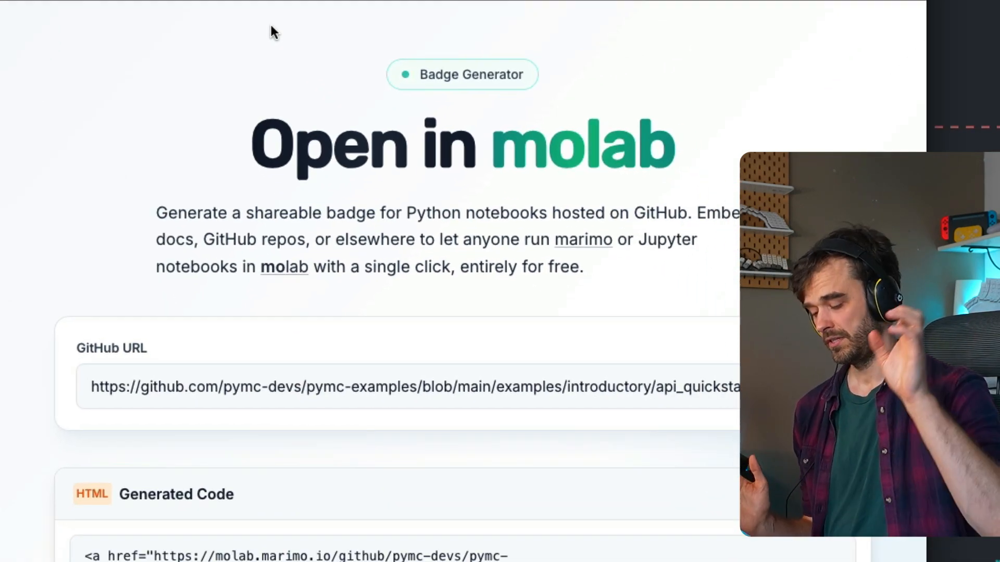